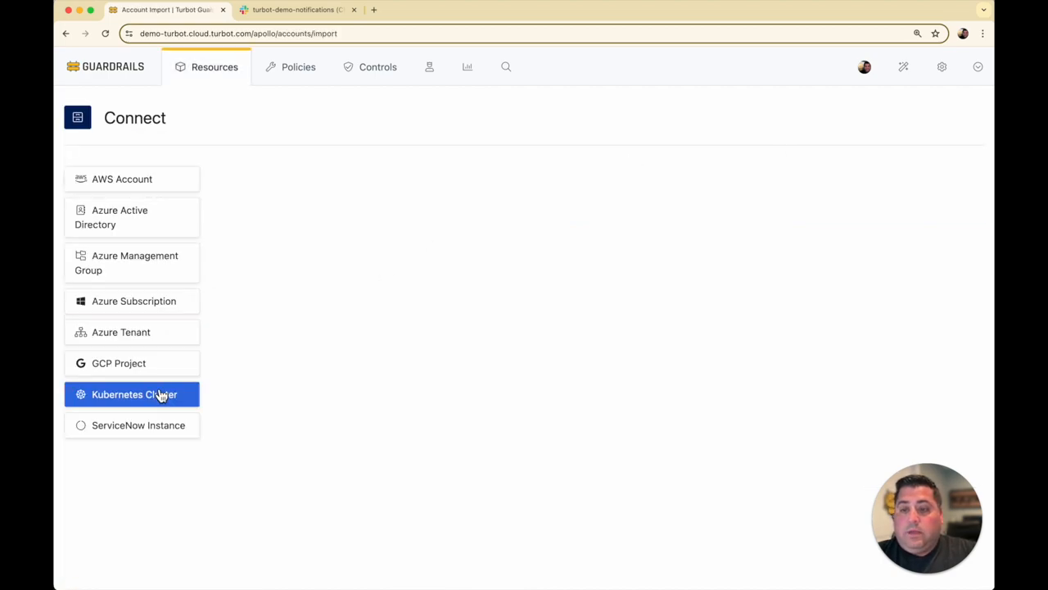
Step: Start a Kubernetes Cluster connection with Acme as parent resource and review the generated agent script
{"action": "left_click", "coordinate": [135, 393]}
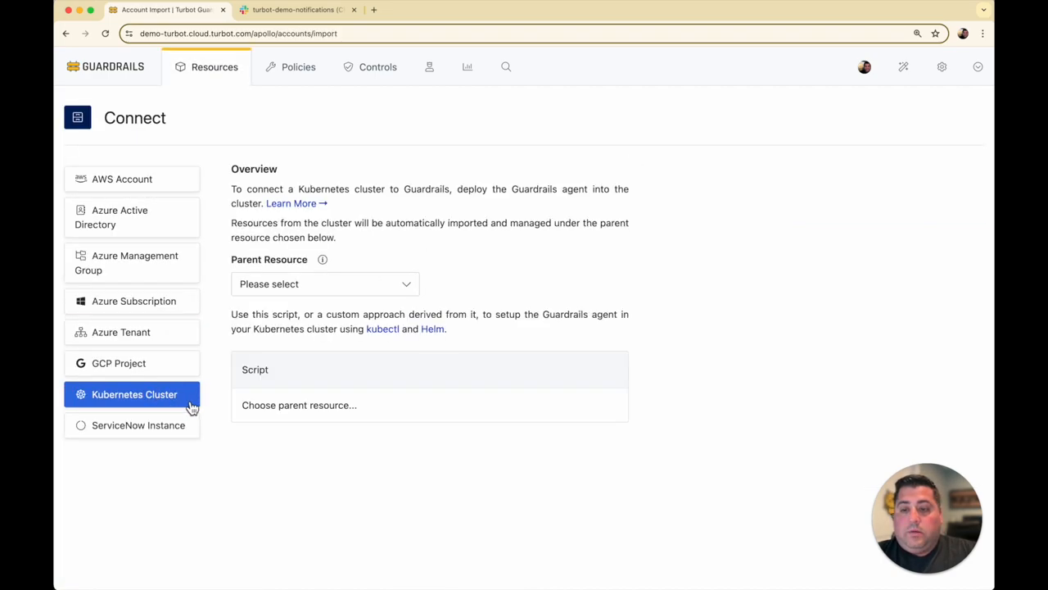
{"action": "mouse_move", "coordinate": [436, 285]}
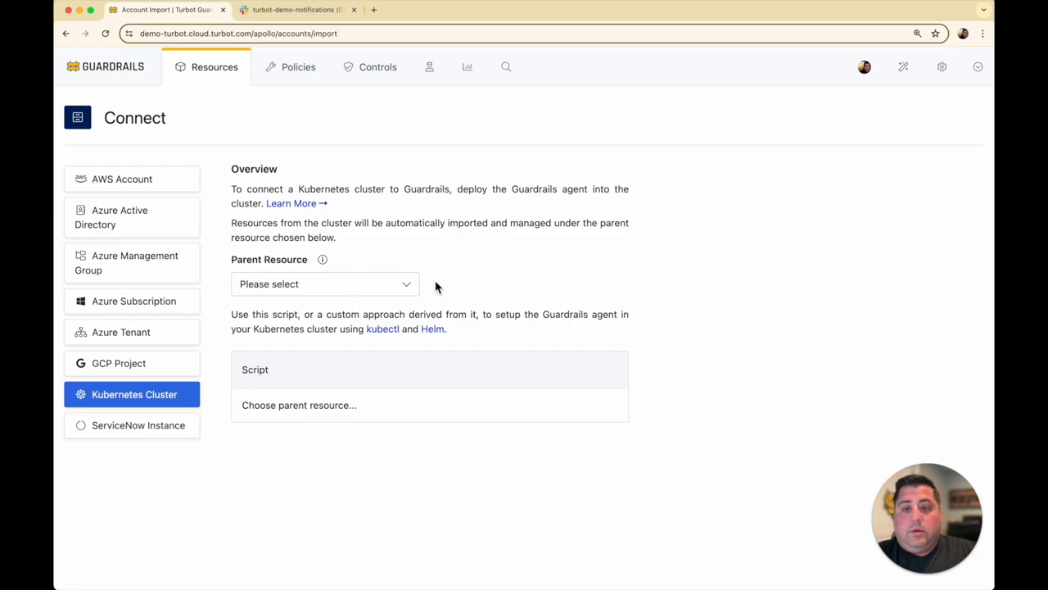
{"action": "left_click", "coordinate": [324, 283]}
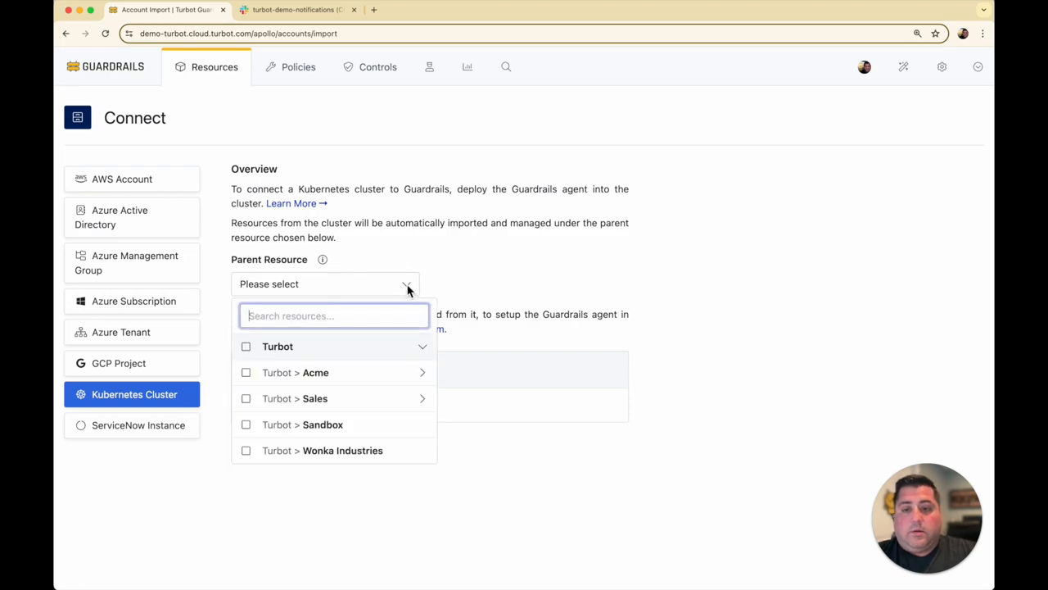
{"action": "left_click", "coordinate": [314, 372]}
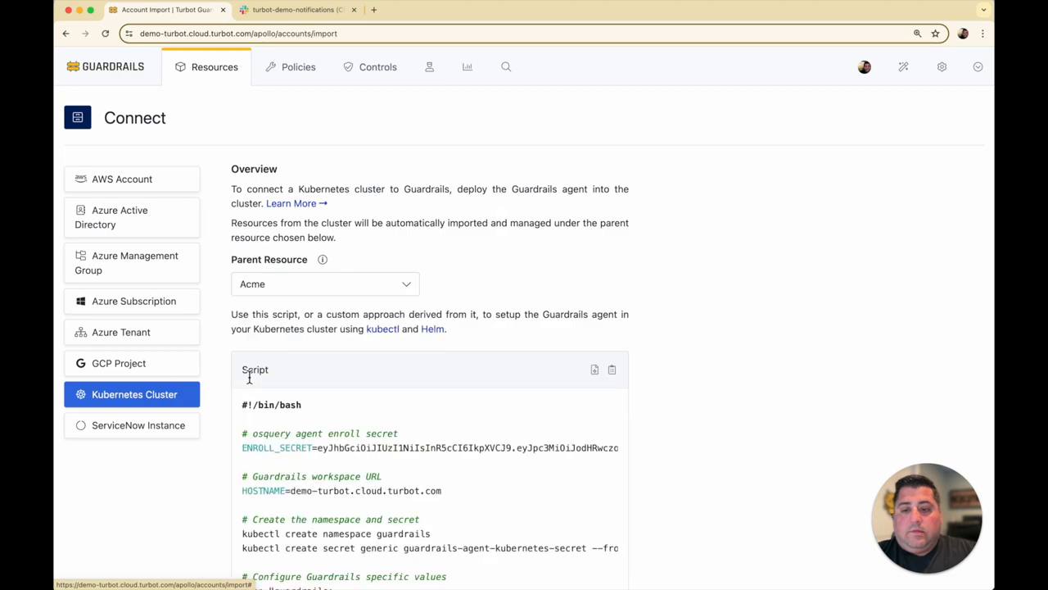
{"action": "mouse_move", "coordinate": [495, 281]}
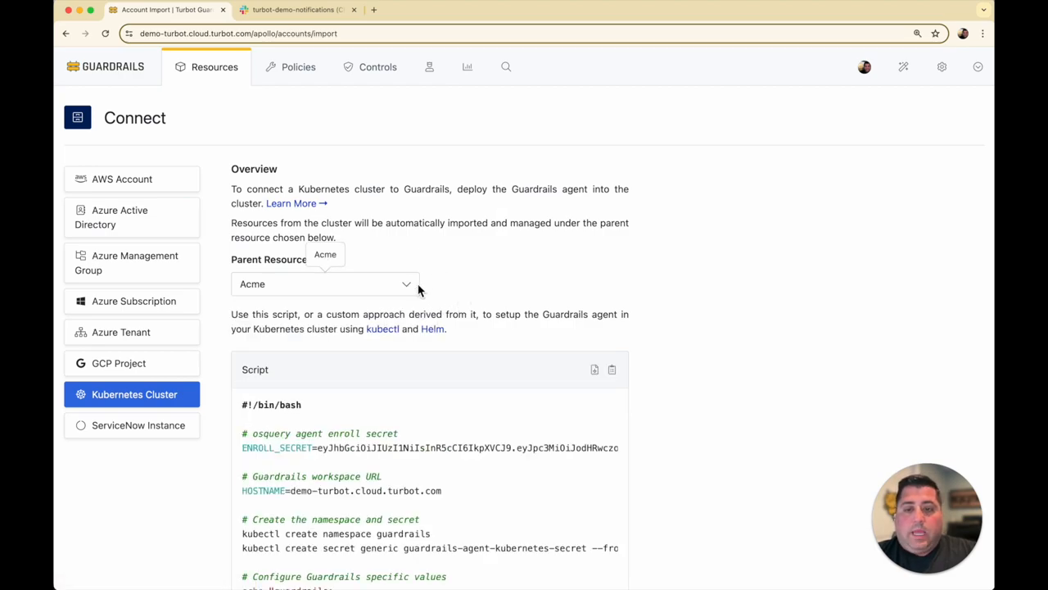
{"action": "scroll", "scroll_direction": "down", "scroll_amount": 3}
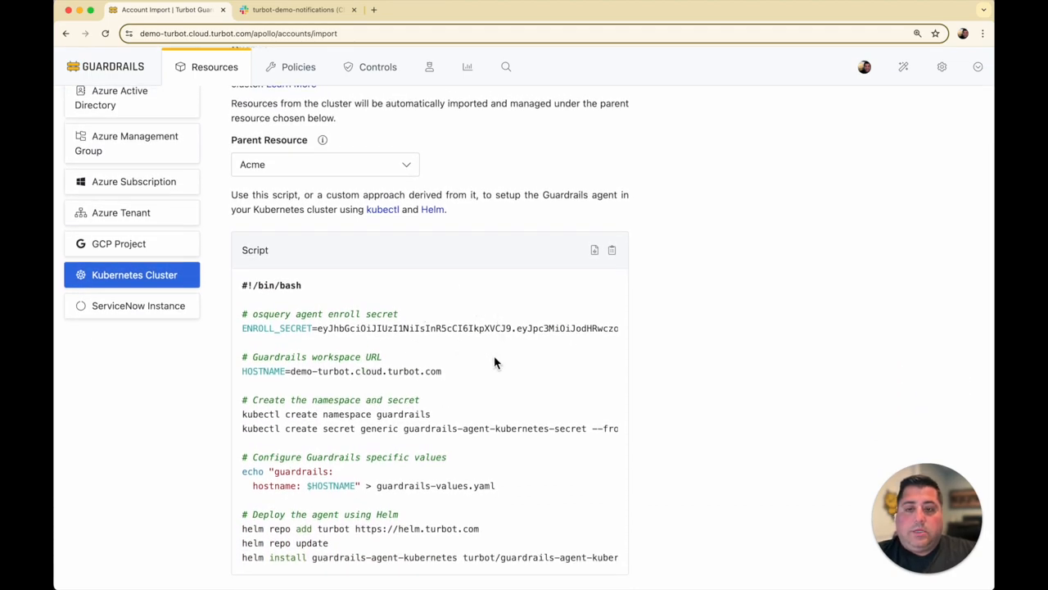
{"action": "mouse_move", "coordinate": [455, 300]}
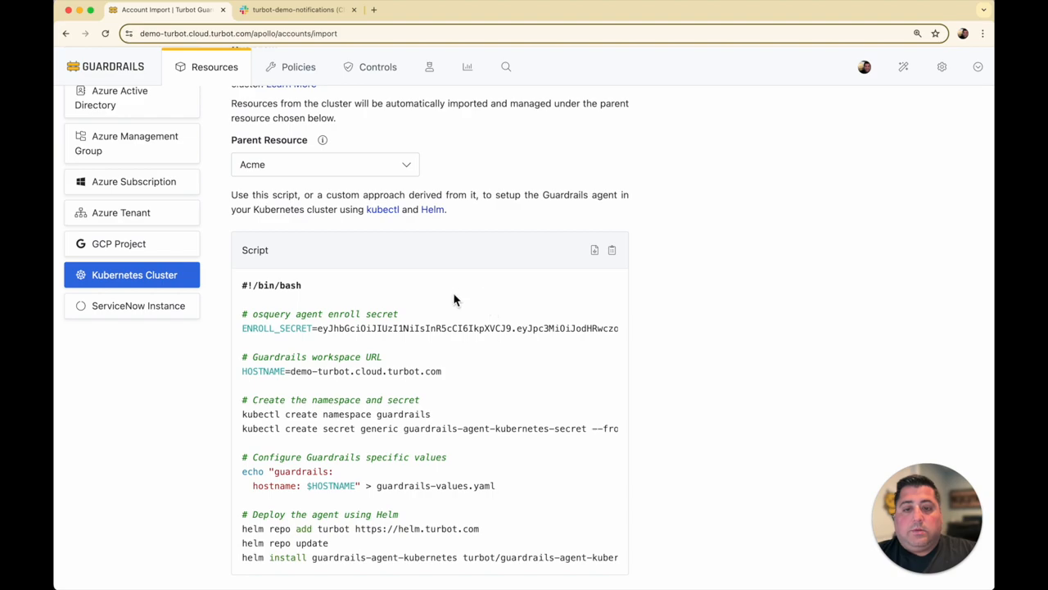
{"action": "mouse_move", "coordinate": [469, 298]}
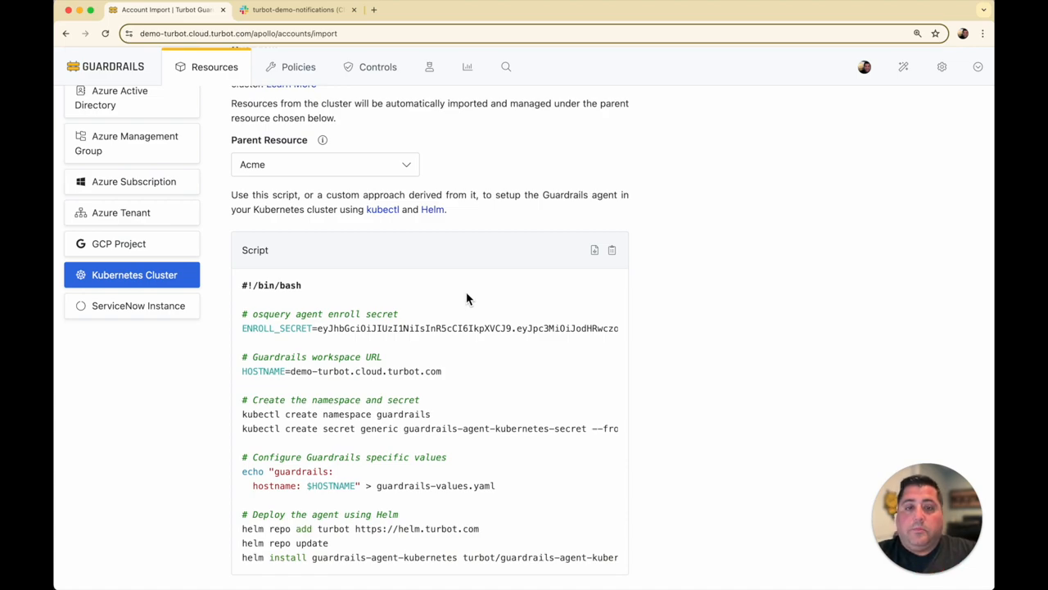
Step: Navigate from Resources into Acme's Shared Services folder listing the wonderful-sculpture cluster
{"action": "left_click", "coordinate": [215, 66]}
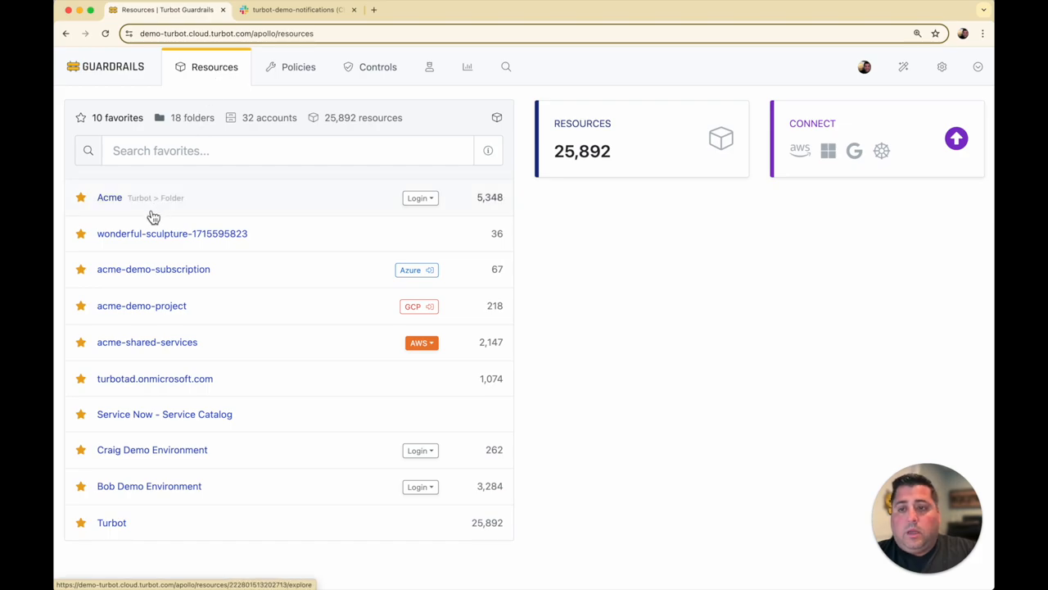
{"action": "left_click", "coordinate": [108, 196]}
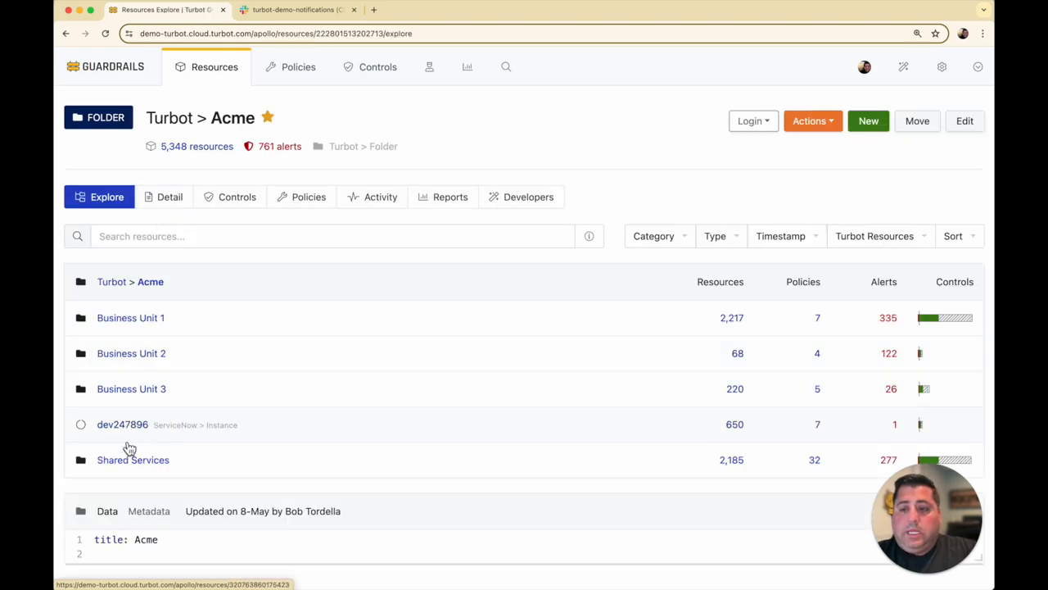
{"action": "left_click", "coordinate": [133, 458]}
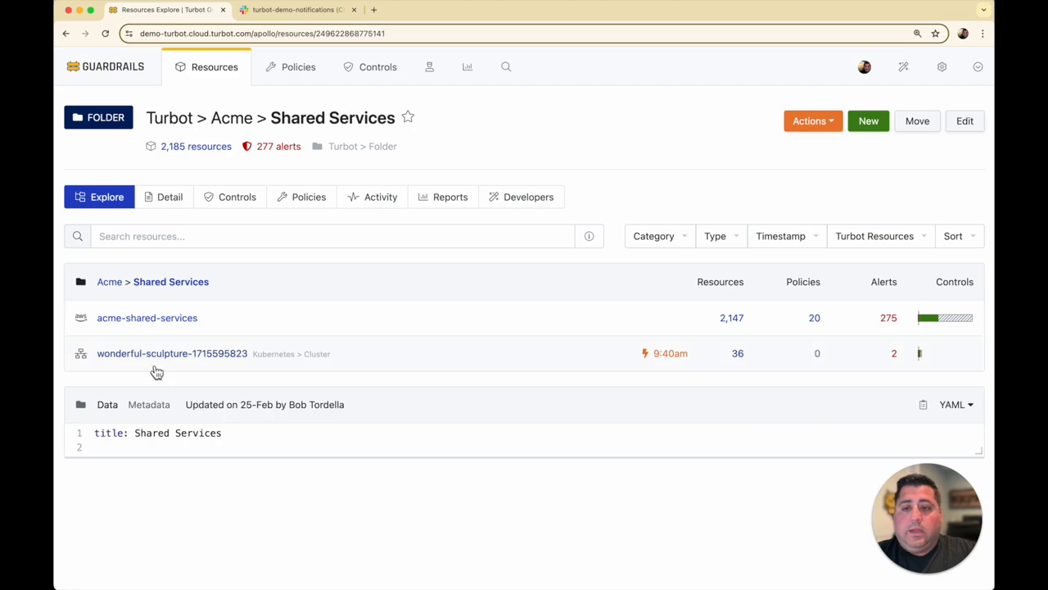
{"action": "mouse_move", "coordinate": [172, 364]}
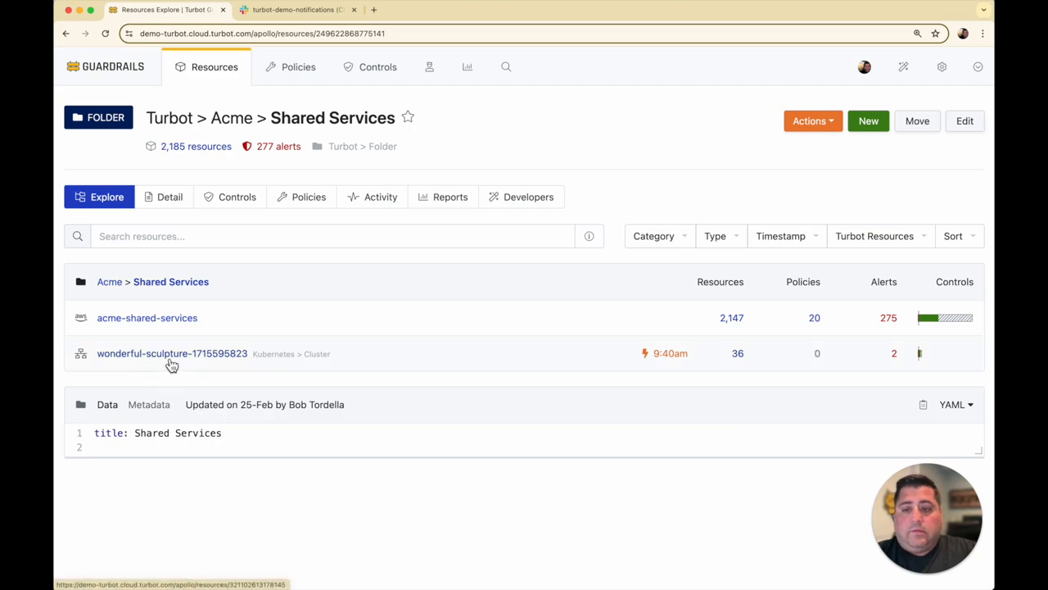
{"action": "mouse_move", "coordinate": [193, 363]}
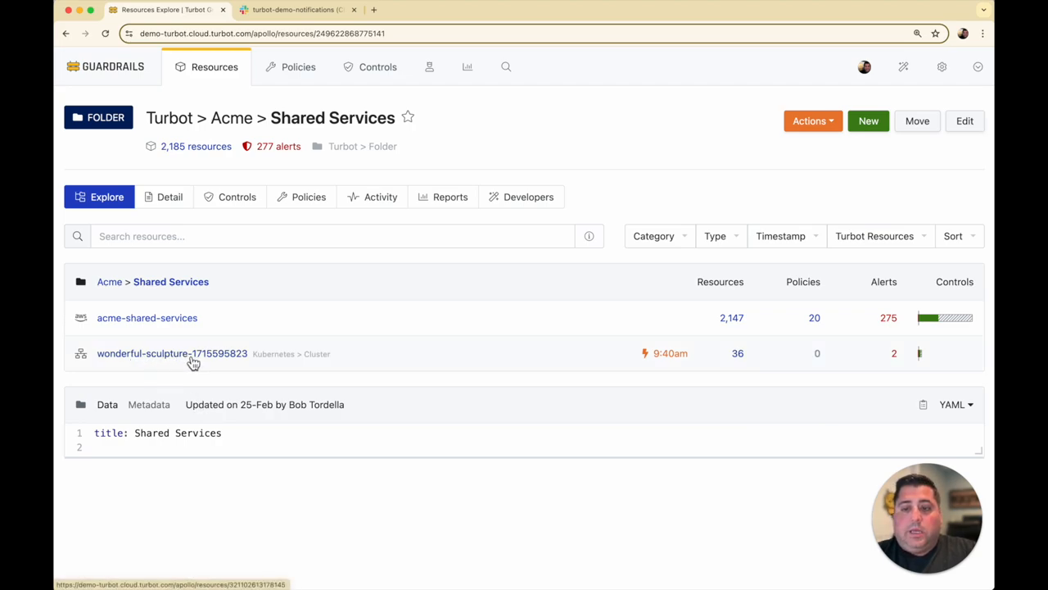
{"action": "left_click", "coordinate": [172, 353]}
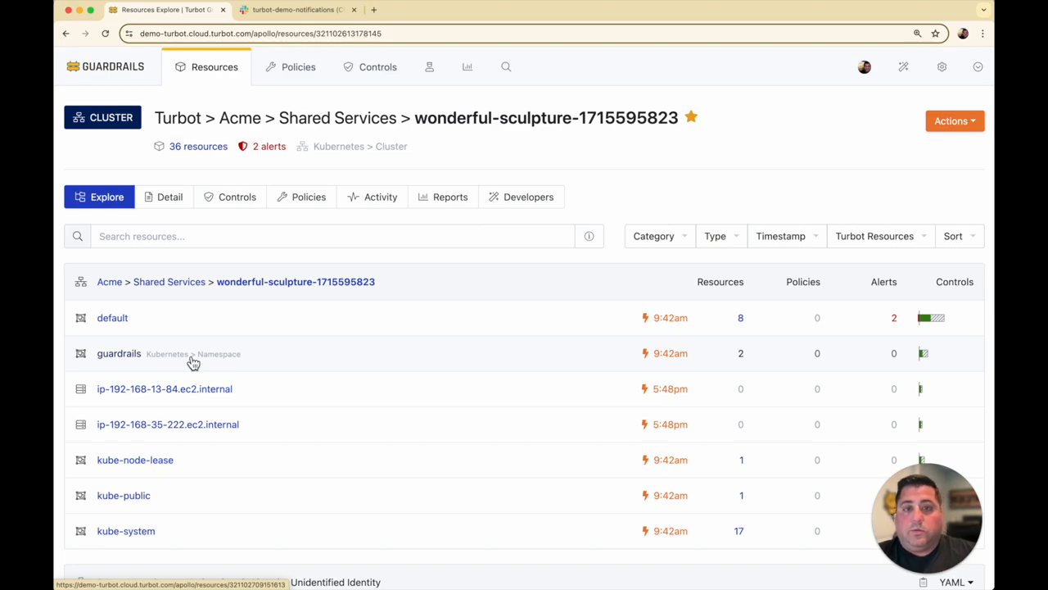
{"action": "mouse_move", "coordinate": [203, 401]}
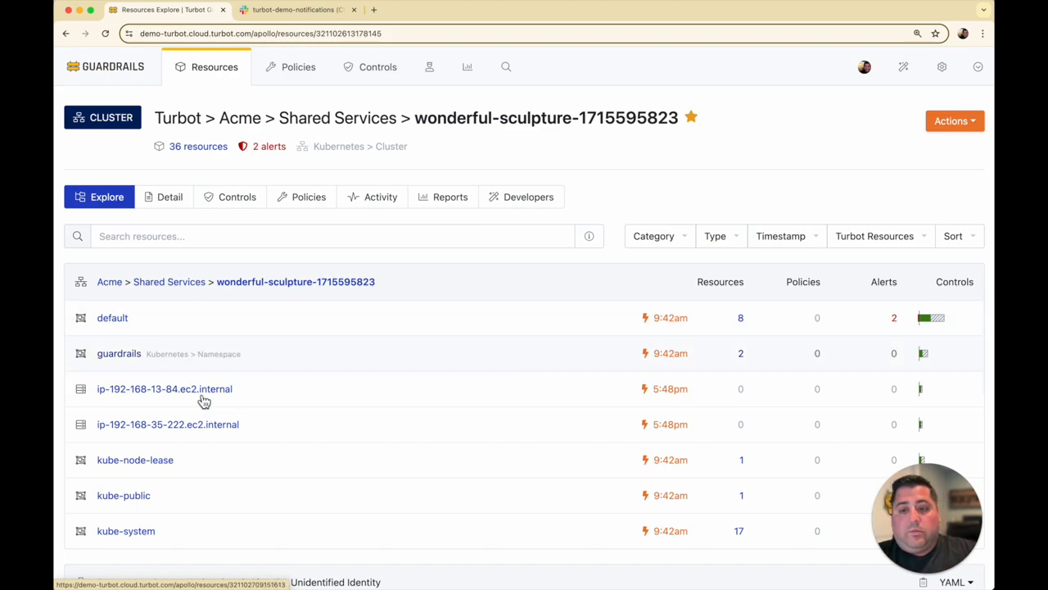
{"action": "mouse_move", "coordinate": [272, 331]}
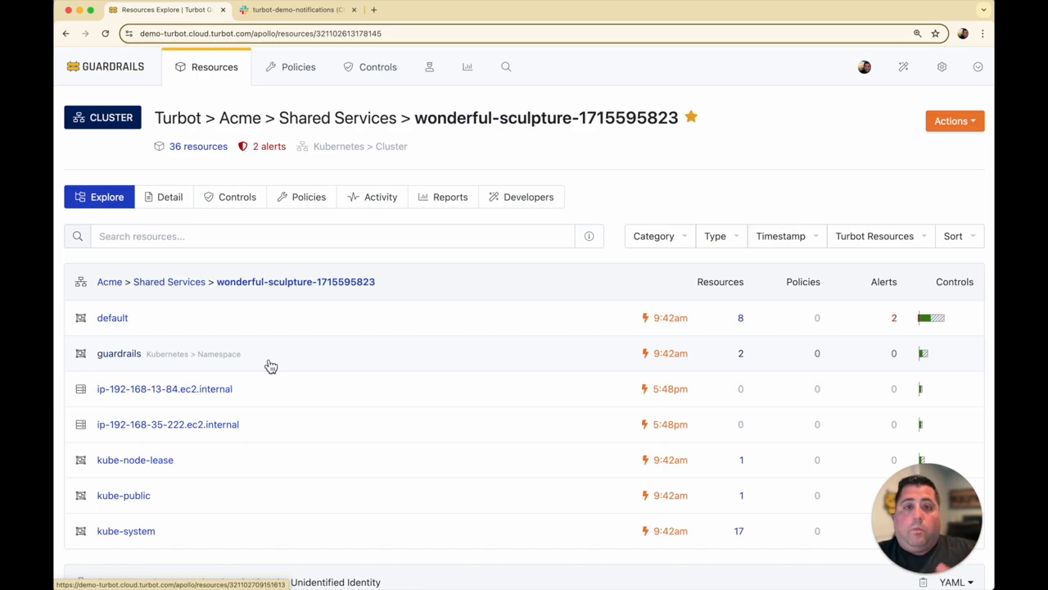
{"action": "mouse_move", "coordinate": [262, 363]}
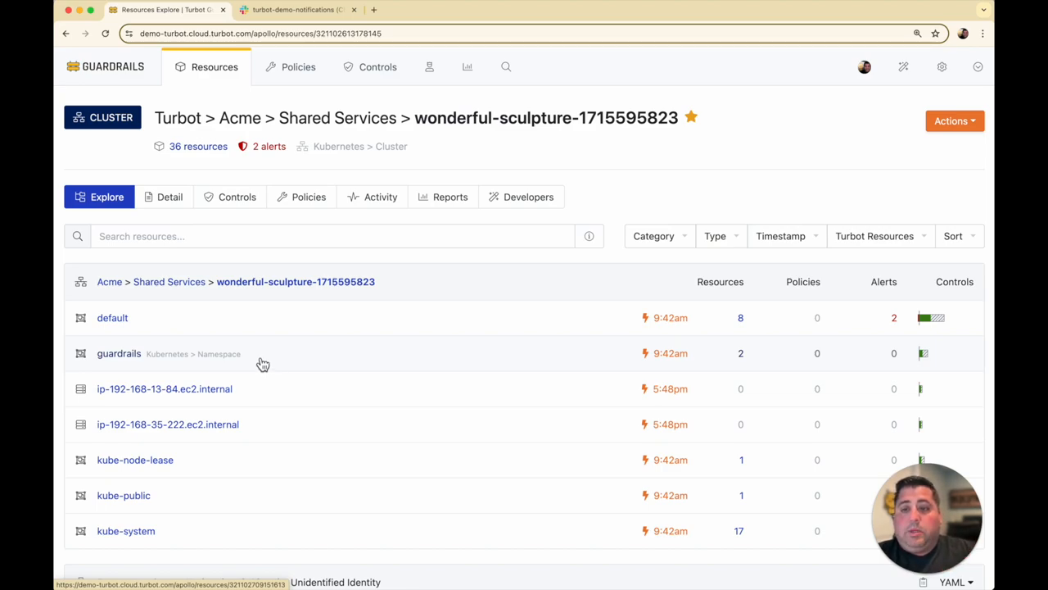
{"action": "mouse_move", "coordinate": [209, 365]}
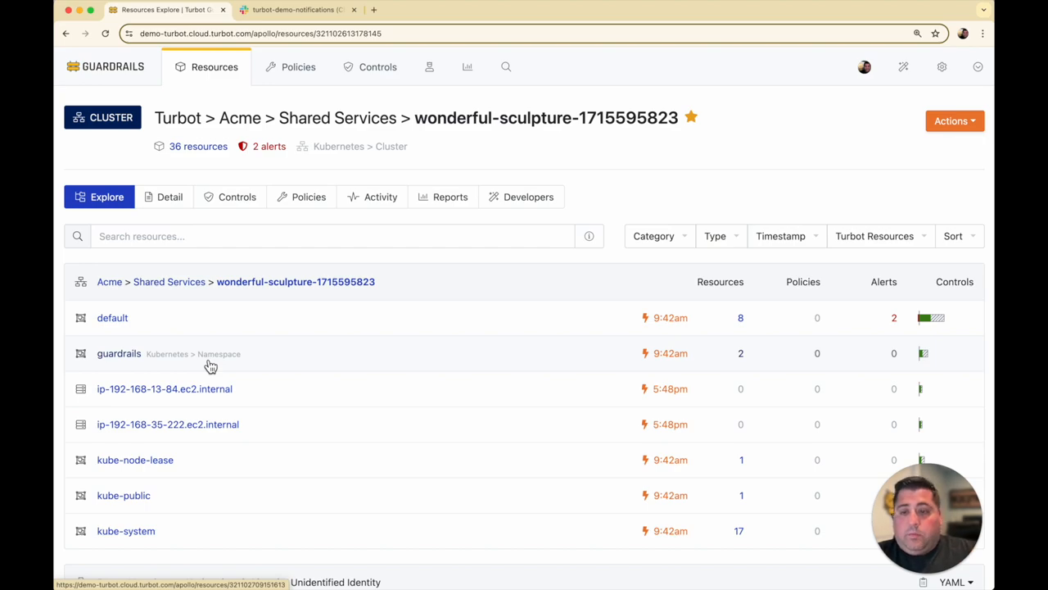
{"action": "left_click", "coordinate": [112, 318]}
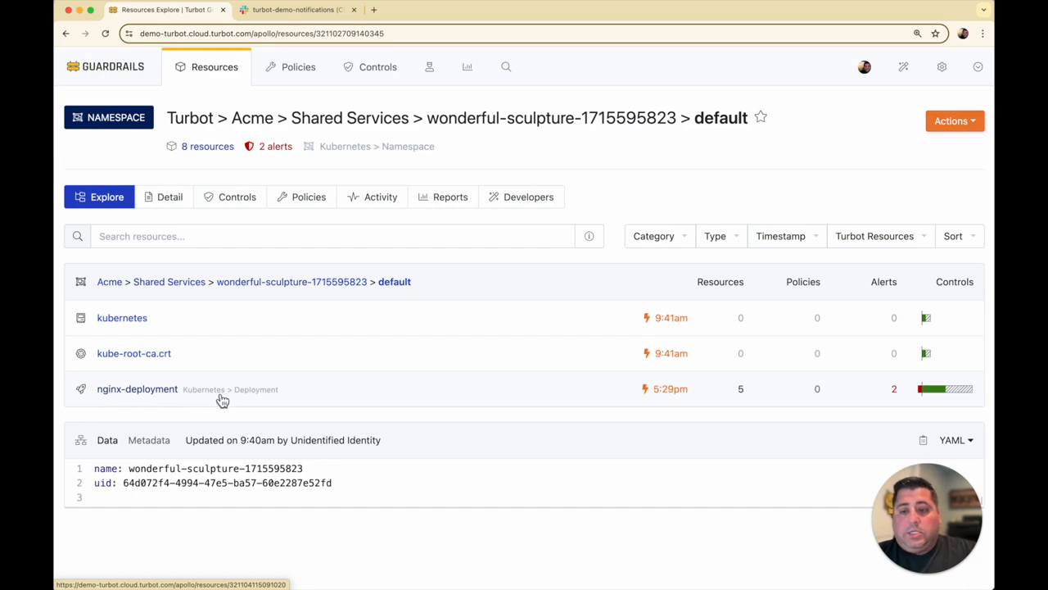
Step: View nginx-deployment's Detail YAML showing an nginx:latest container running privileged
{"action": "left_click", "coordinate": [137, 388]}
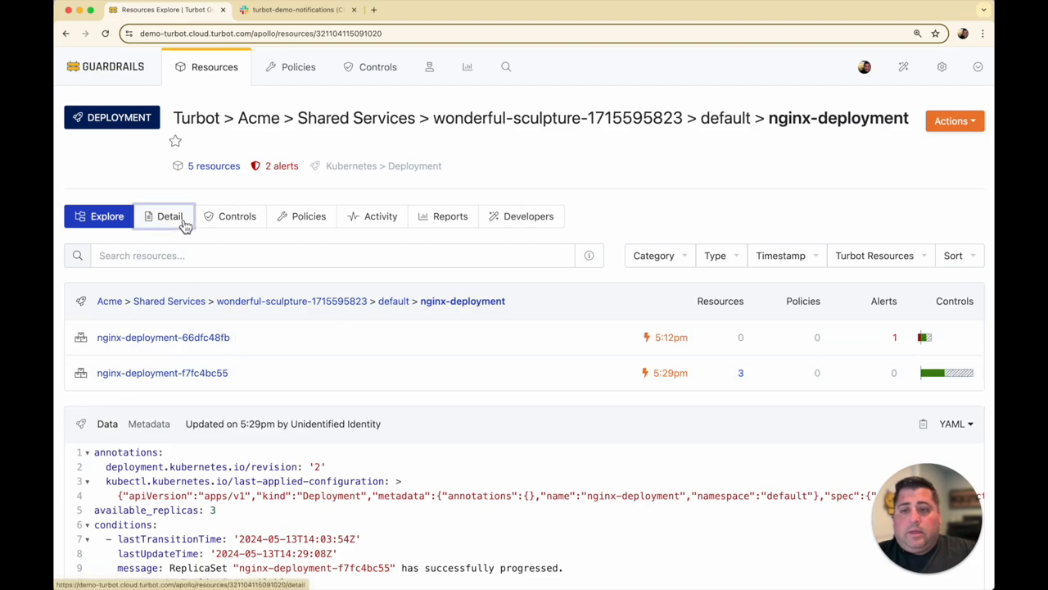
{"action": "left_click", "coordinate": [170, 217]}
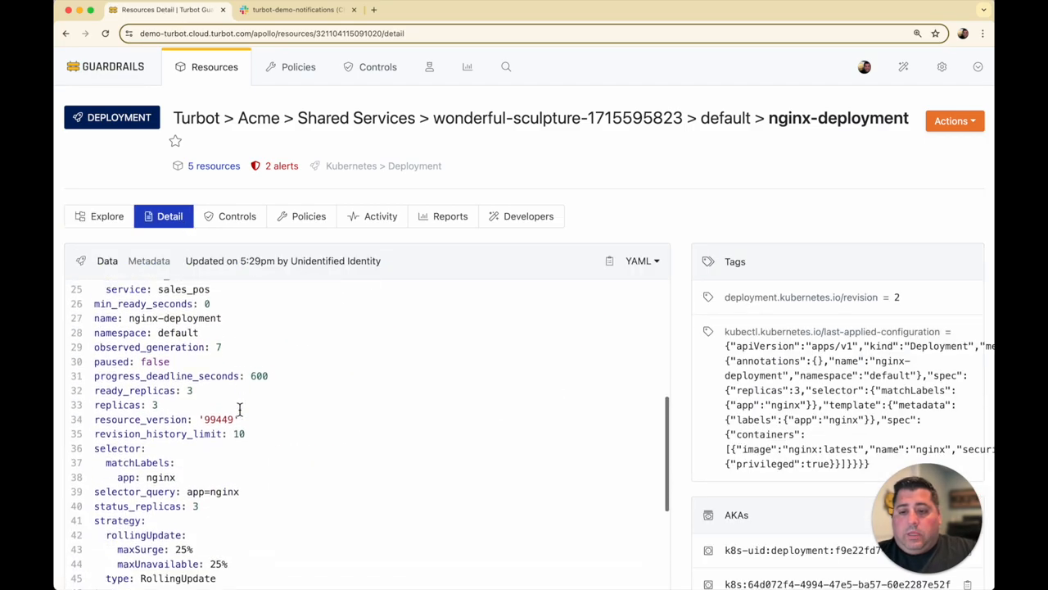
{"action": "scroll", "scroll_direction": "down", "scroll_amount": 3}
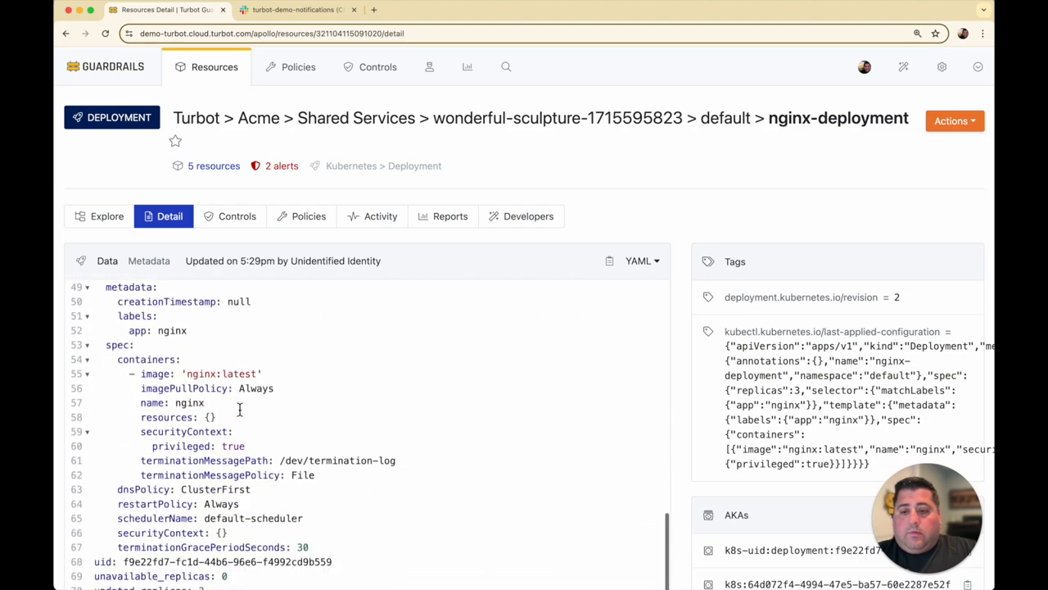
{"action": "mouse_move", "coordinate": [141, 439]}
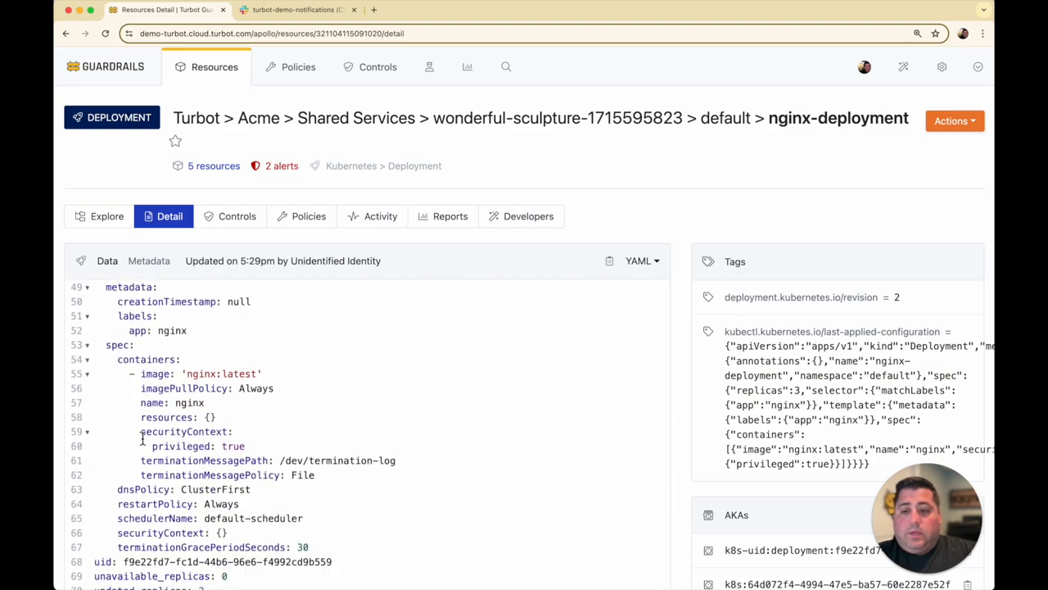
{"action": "mouse_move", "coordinate": [181, 446]}
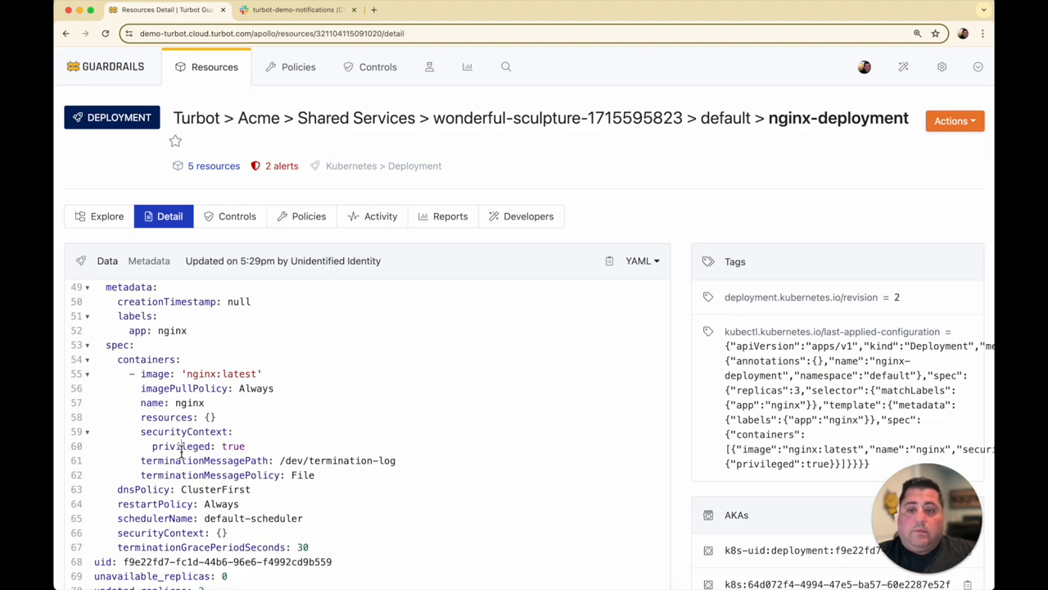
{"action": "mouse_move", "coordinate": [282, 166]}
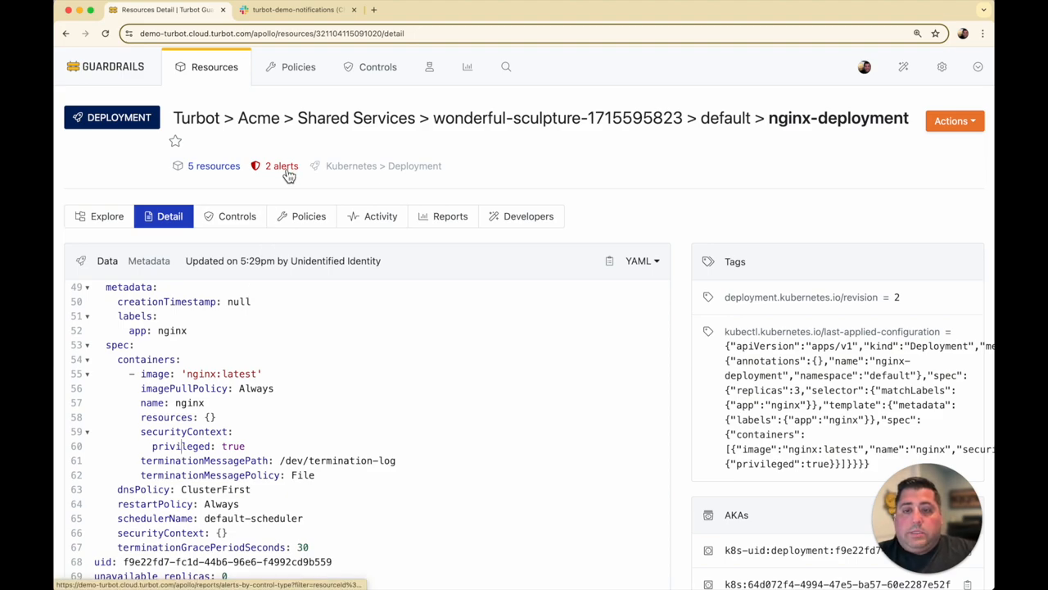
Step: Review the deployment's Approved alarm and move to its nginx-deployment-f7fc4bc55 ReplicaSet overview
{"action": "left_click", "coordinate": [281, 166]}
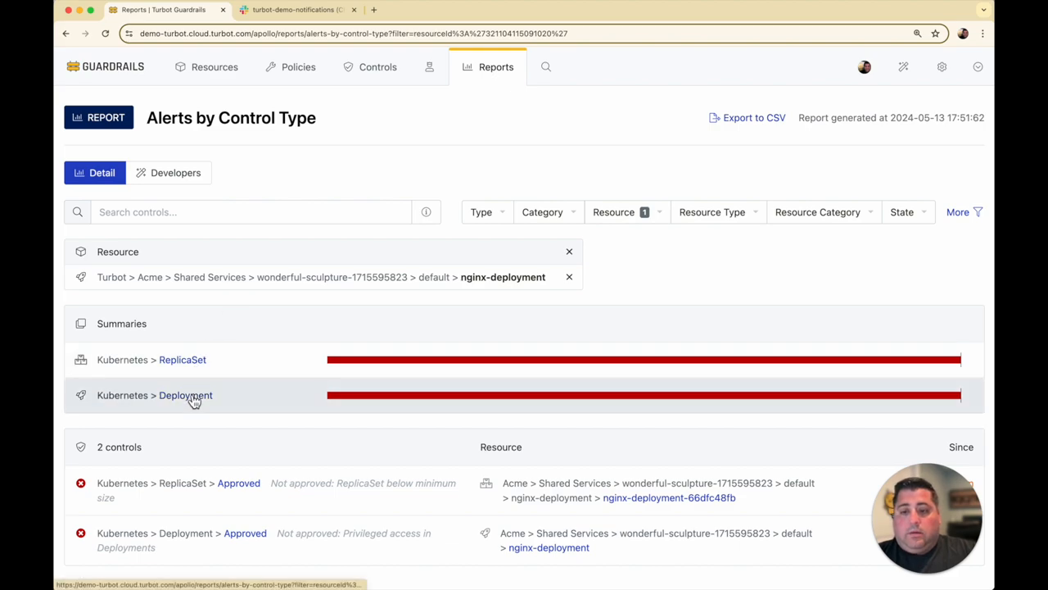
{"action": "left_click", "coordinate": [186, 395]}
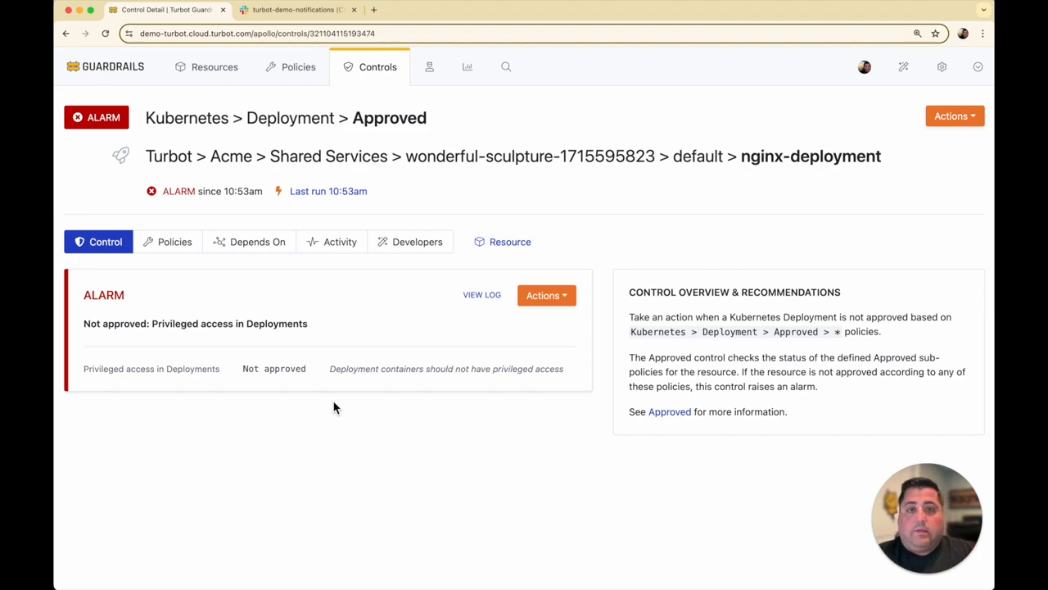
{"action": "mouse_move", "coordinate": [508, 108]}
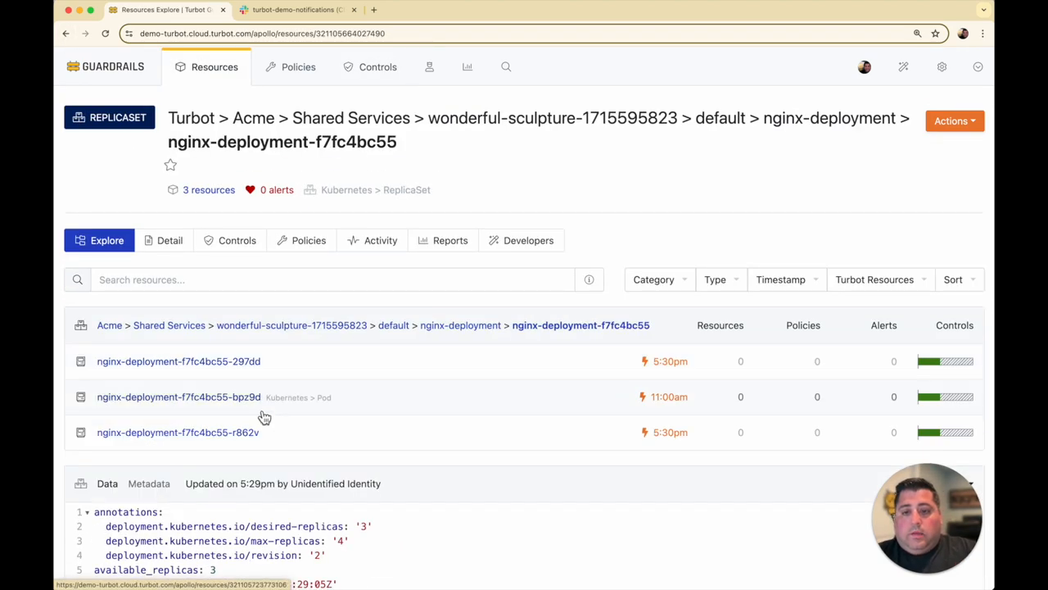
{"action": "mouse_move", "coordinate": [342, 478]}
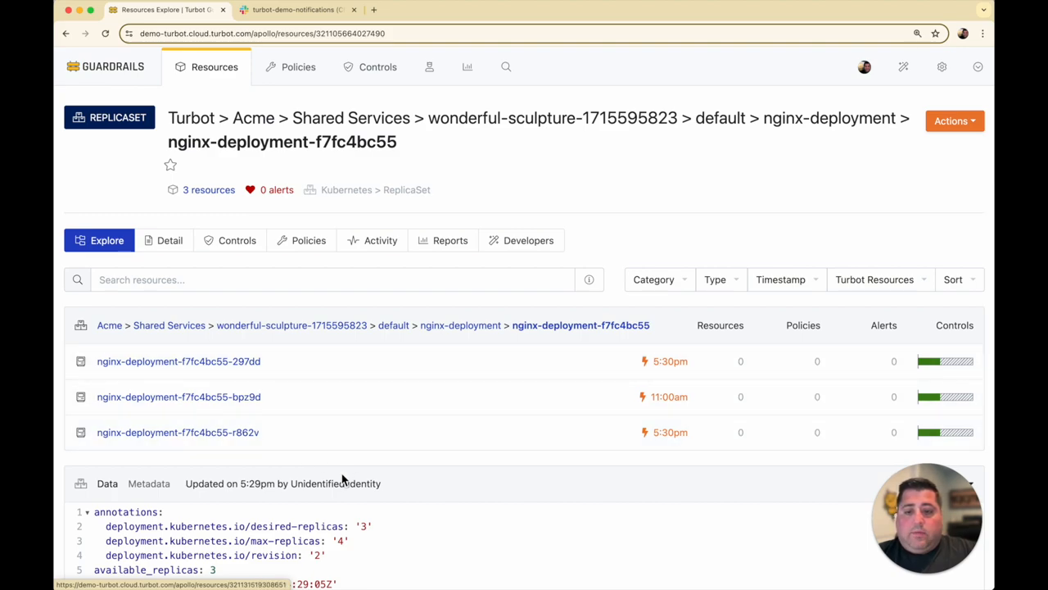
Step: Check the ReplicaSet data reports 3 desired and ready replicas, then switch to the terminal
{"action": "scroll", "scroll_direction": "down", "scroll_amount": 3}
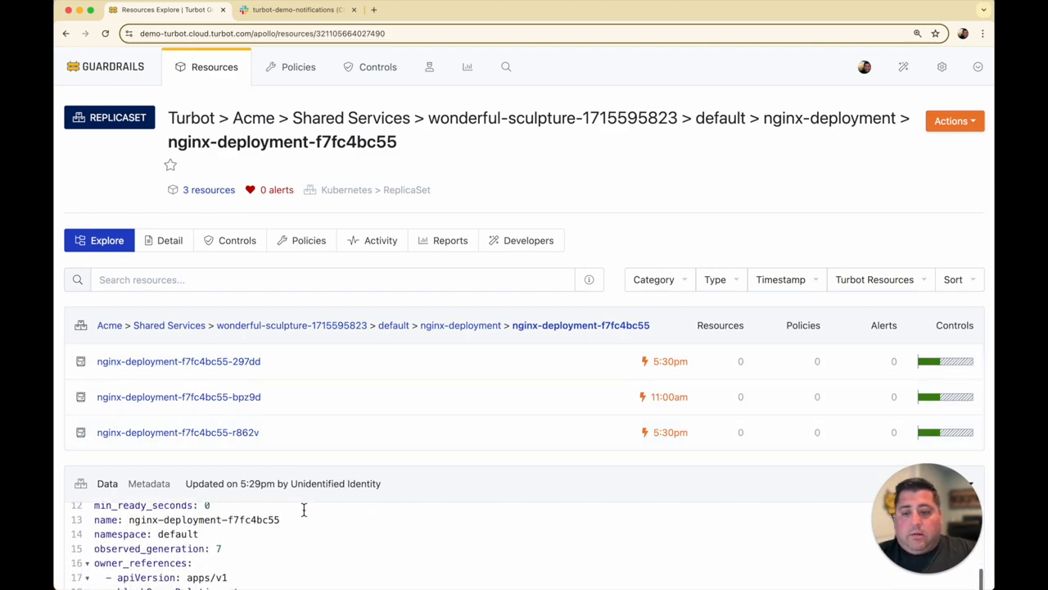
{"action": "scroll", "scroll_direction": "down", "scroll_amount": 3}
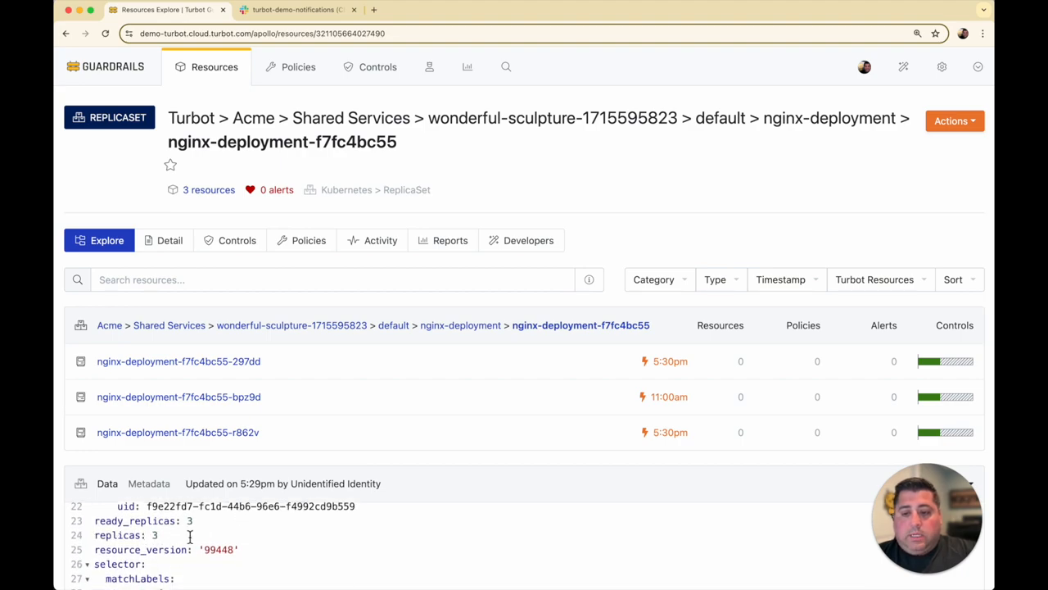
{"action": "left_click", "coordinate": [236, 239]}
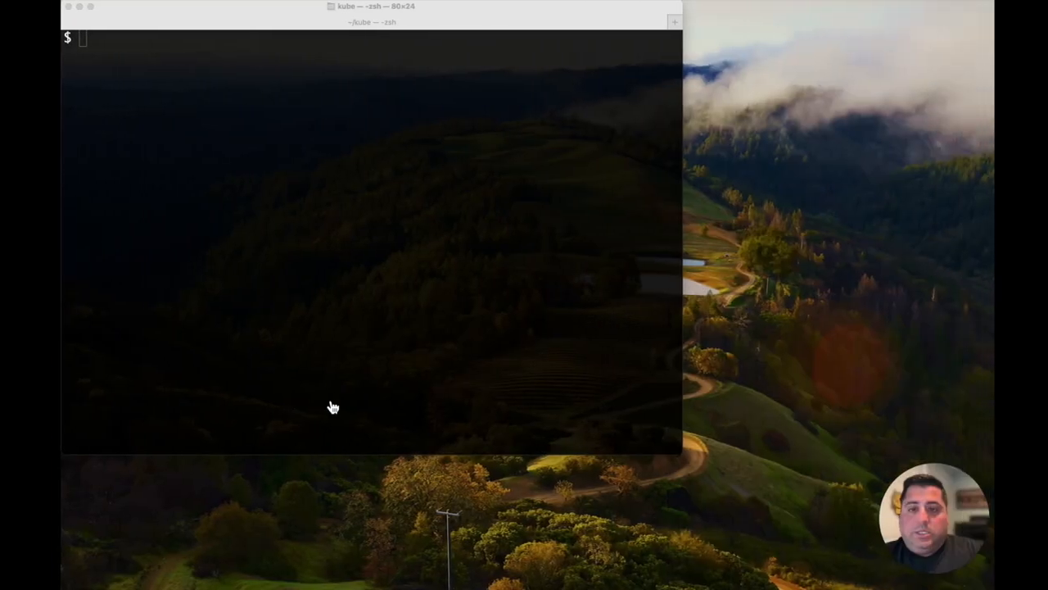
Step: Edit nginx.yml in vi to set replicas to 1 and apply it with kubectl apply -f nginx.yml
{"action": "type", "text": "kubectl apply -f nginx.yml"}
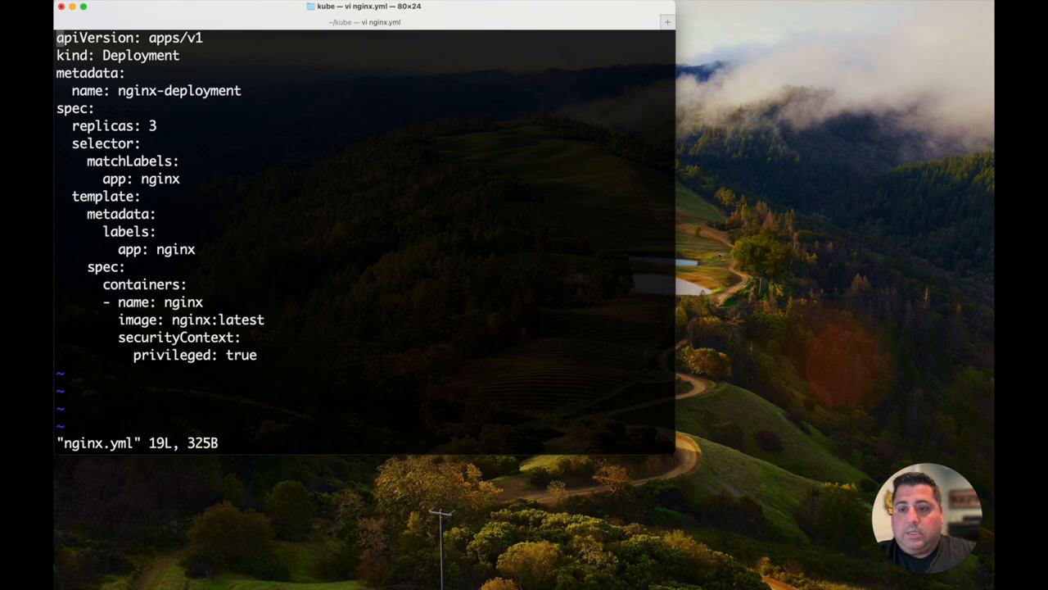
{"action": "key", "text": "i"}
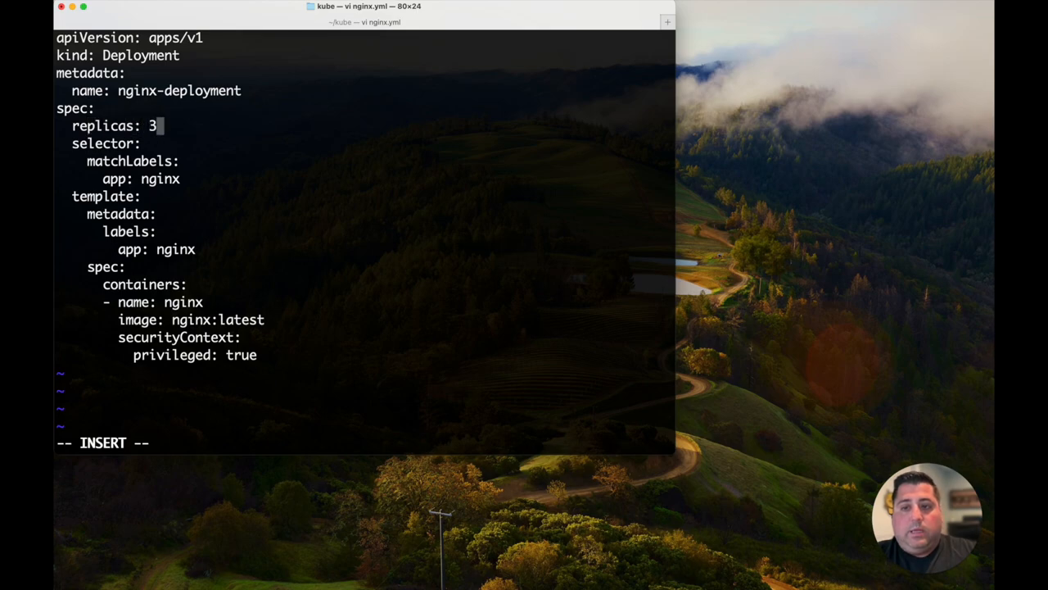
{"action": "type", "text": "1"}
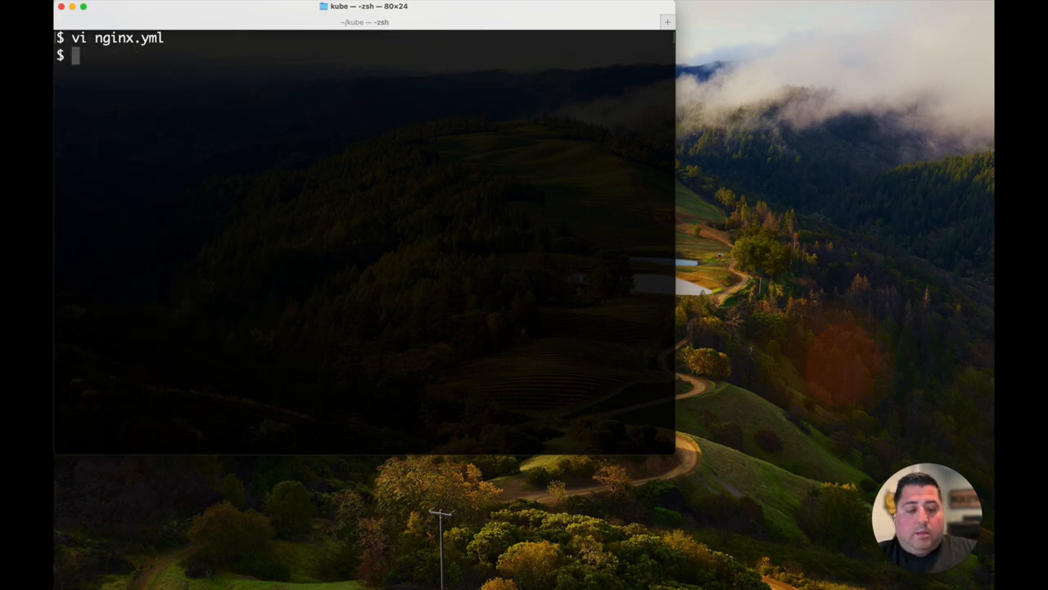
{"action": "type", "text": "kubectl apply -f nginx.yml"}
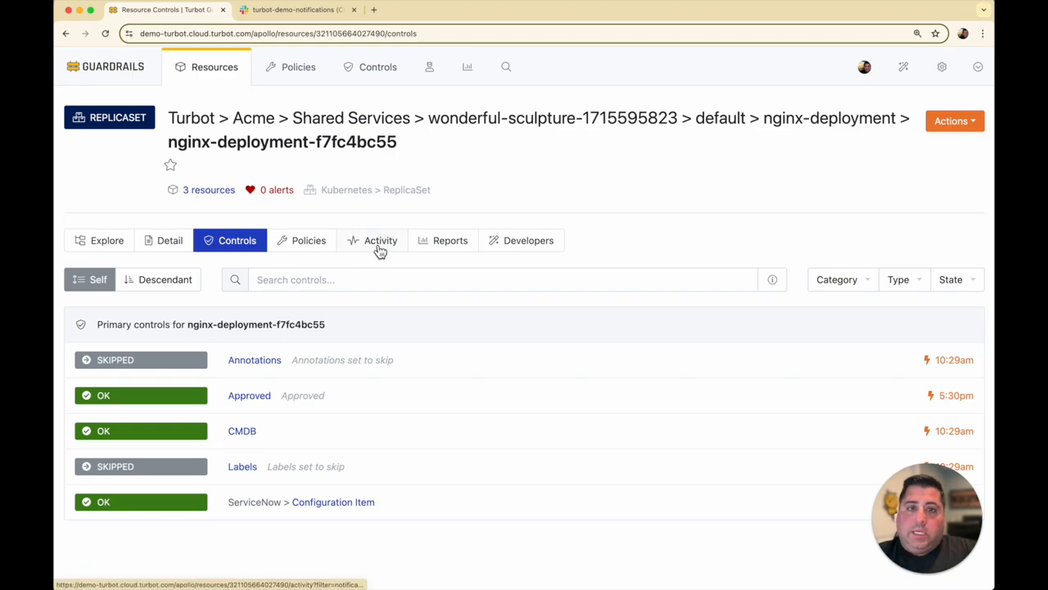
Step: View the ReplicaSet's newest Resource Updated activity diff showing replicas changed from 3 to 1
{"action": "left_click", "coordinate": [380, 239]}
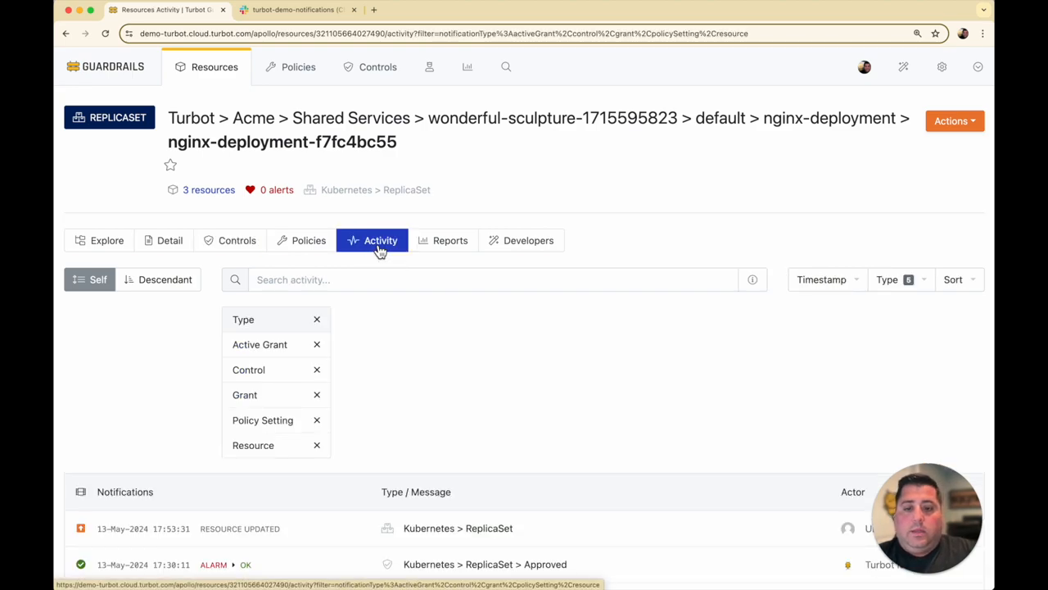
{"action": "scroll", "scroll_direction": "down", "scroll_amount": 3}
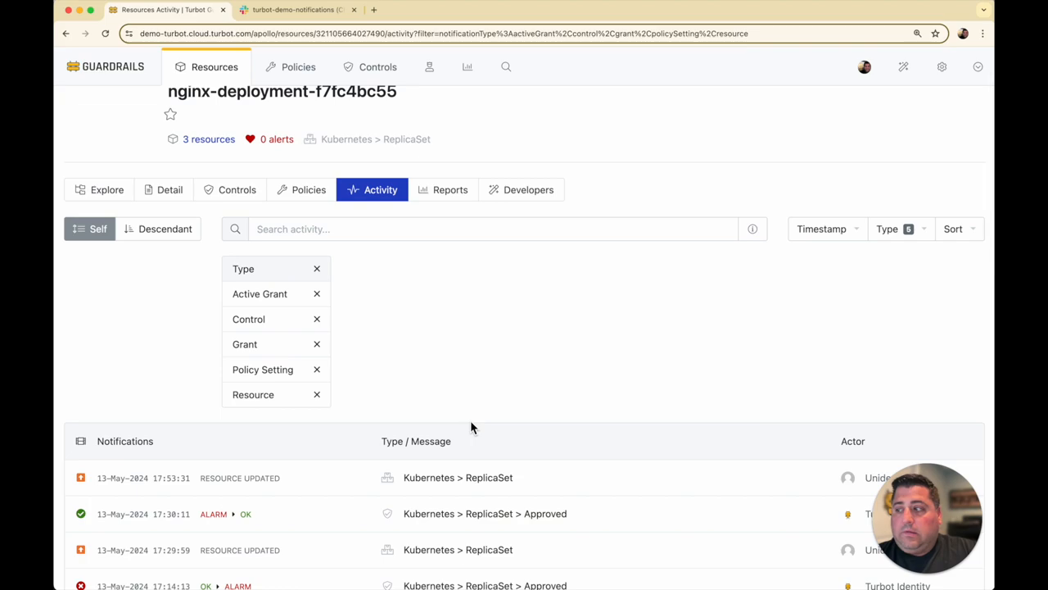
{"action": "mouse_move", "coordinate": [450, 499]}
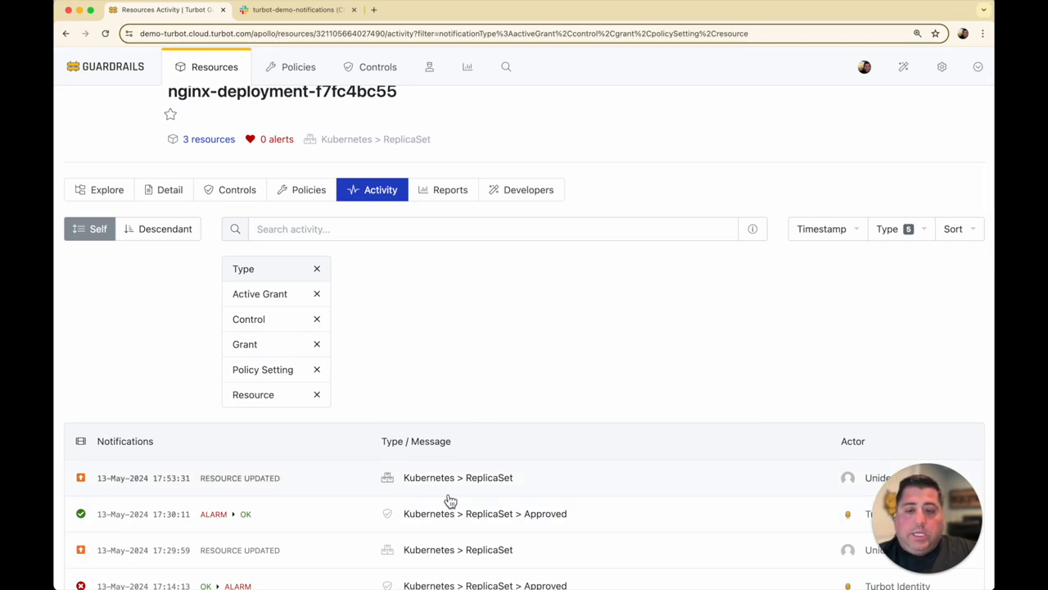
{"action": "mouse_move", "coordinate": [308, 488]}
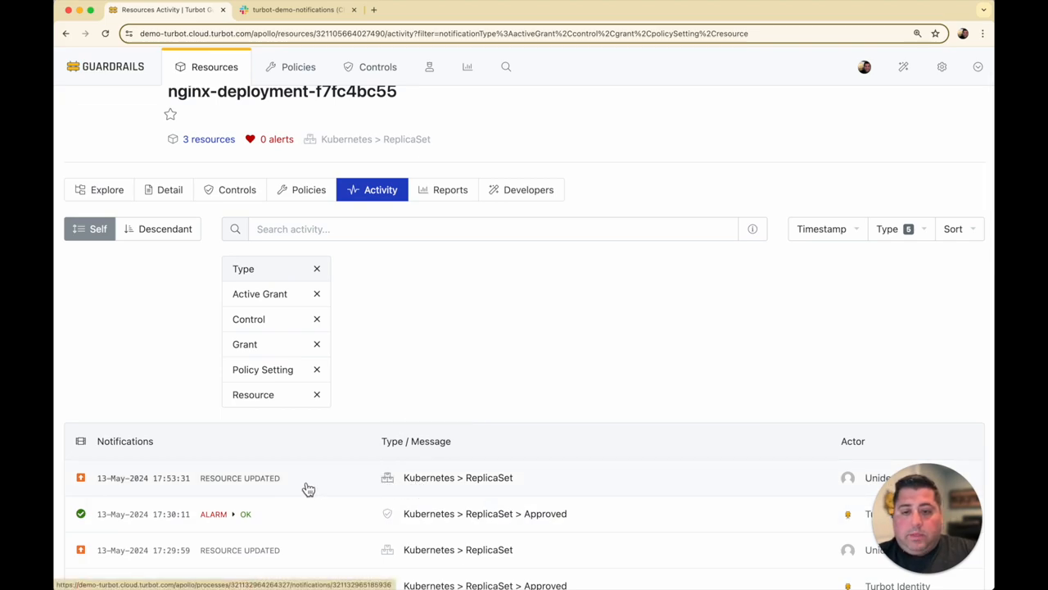
{"action": "left_click", "coordinate": [239, 478]}
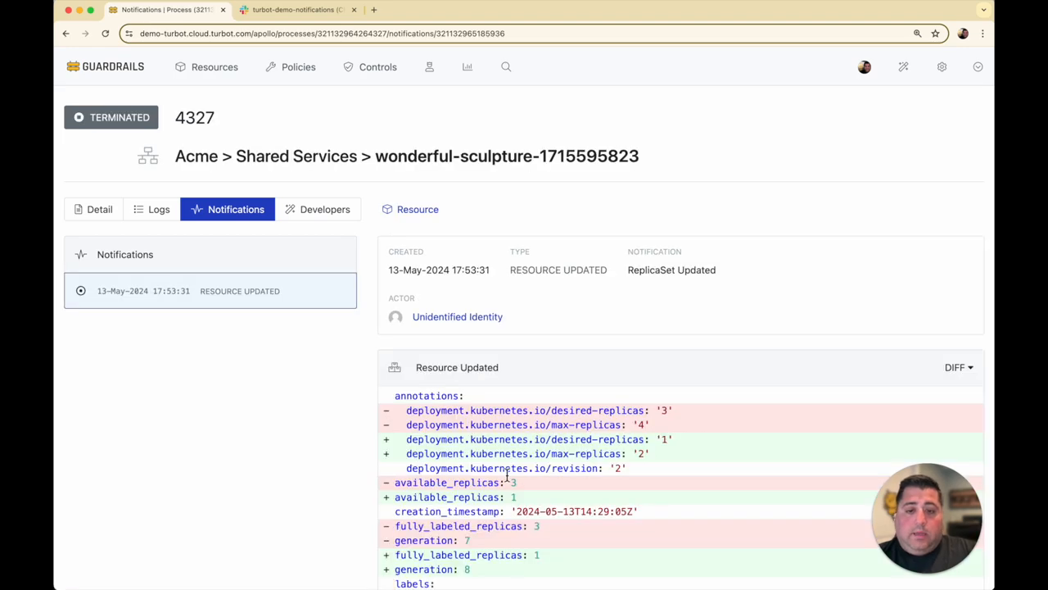
{"action": "scroll", "scroll_direction": "down", "scroll_amount": 3}
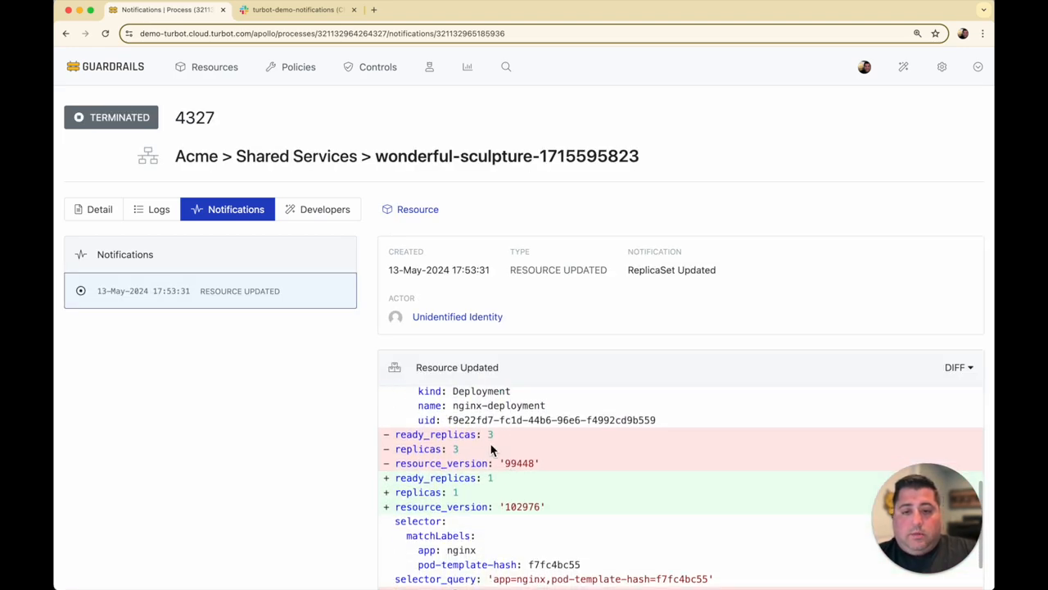
{"action": "mouse_move", "coordinate": [483, 485]}
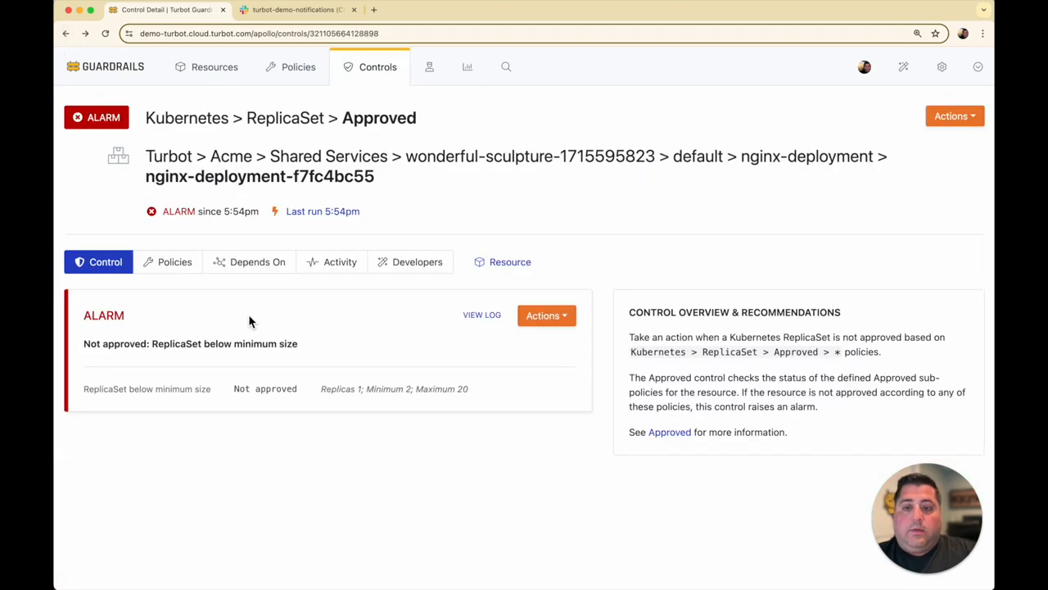
{"action": "mouse_move", "coordinate": [263, 318]}
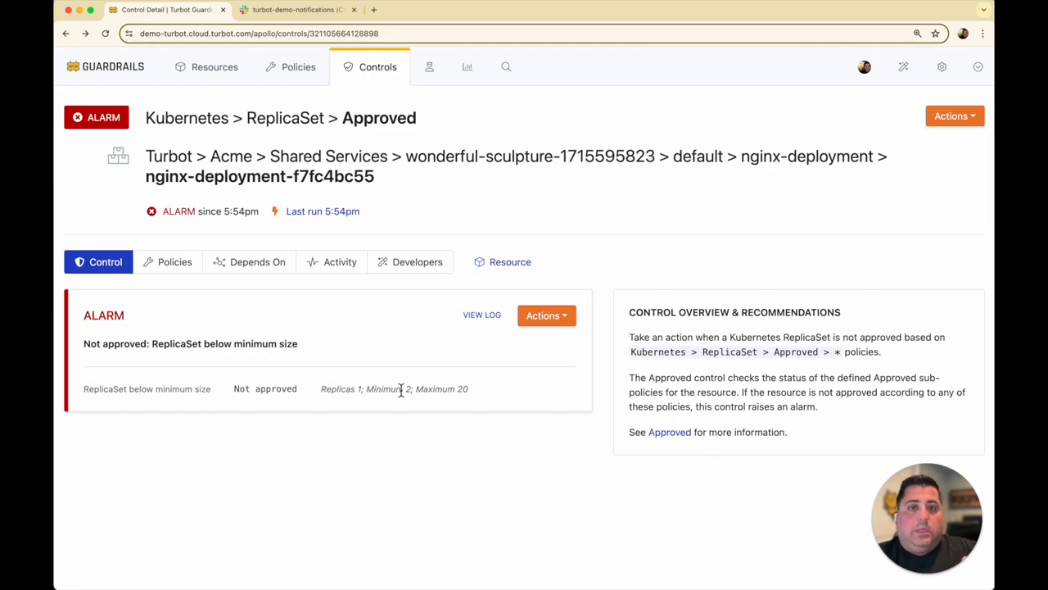
{"action": "mouse_move", "coordinate": [393, 352]}
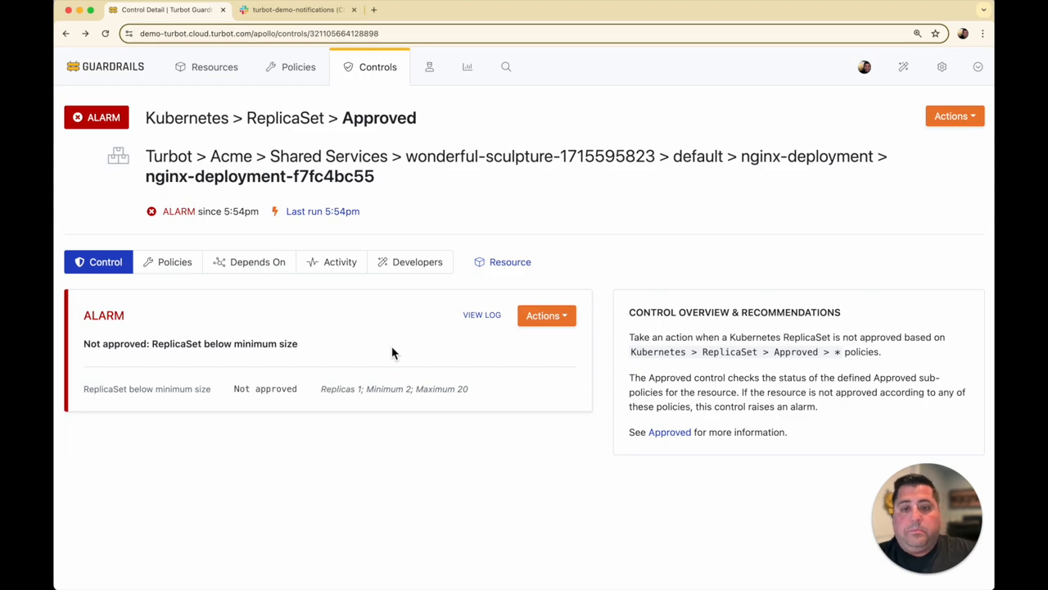
{"action": "mouse_move", "coordinate": [357, 403]}
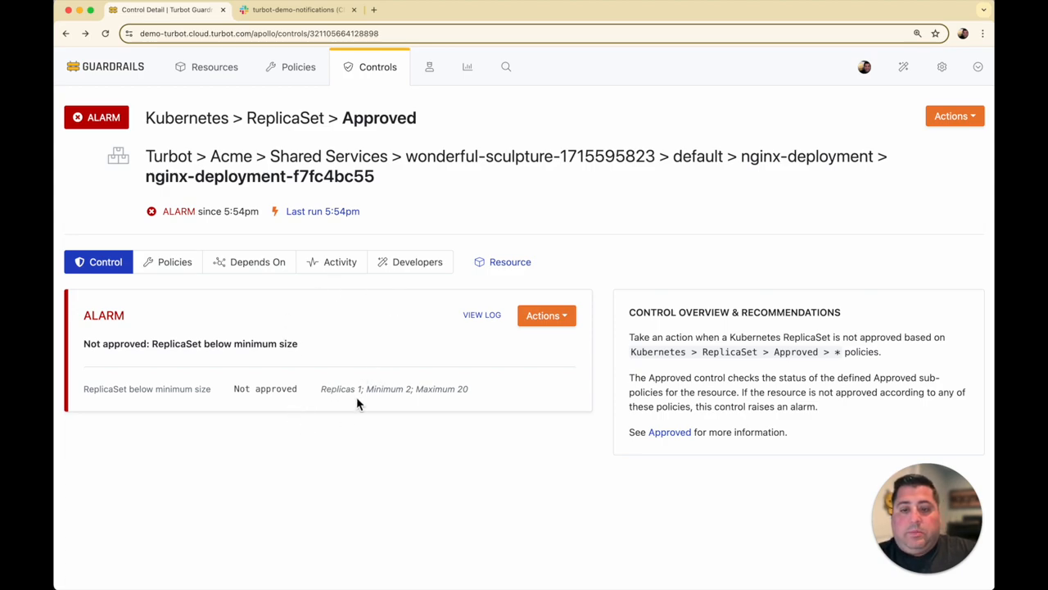
Step: Read the ReplicaSet Approved control alarm: 1 replica, below the minimum of 2
{"action": "left_click", "coordinate": [298, 10]}
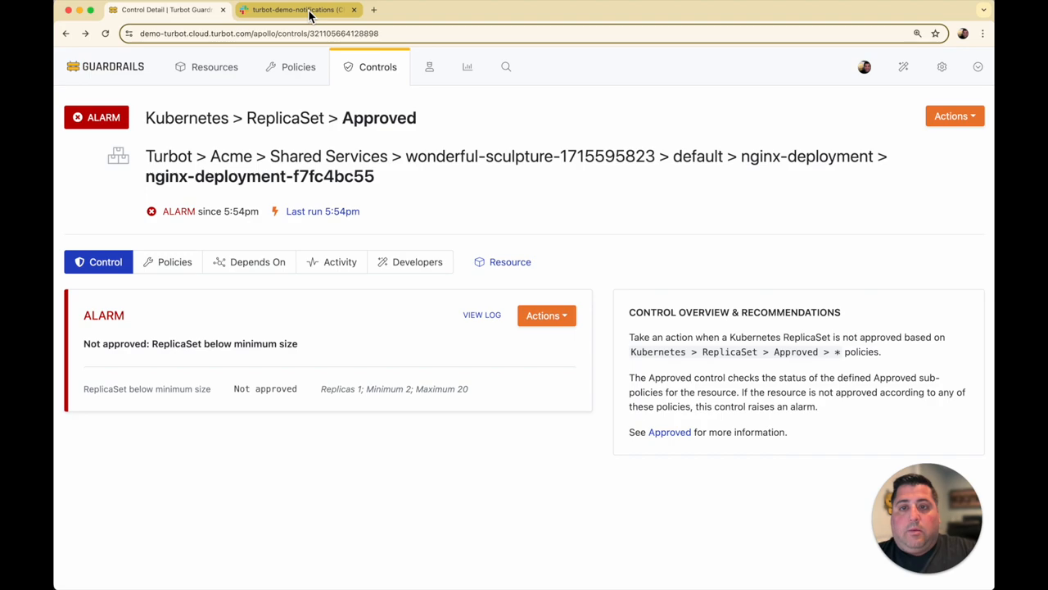
Step: Switch to Slack's #turbot-demo-notifications showing the ReplicaSet OK-to-Alarm 'below minimum size' alert
{"action": "left_click", "coordinate": [296, 10]}
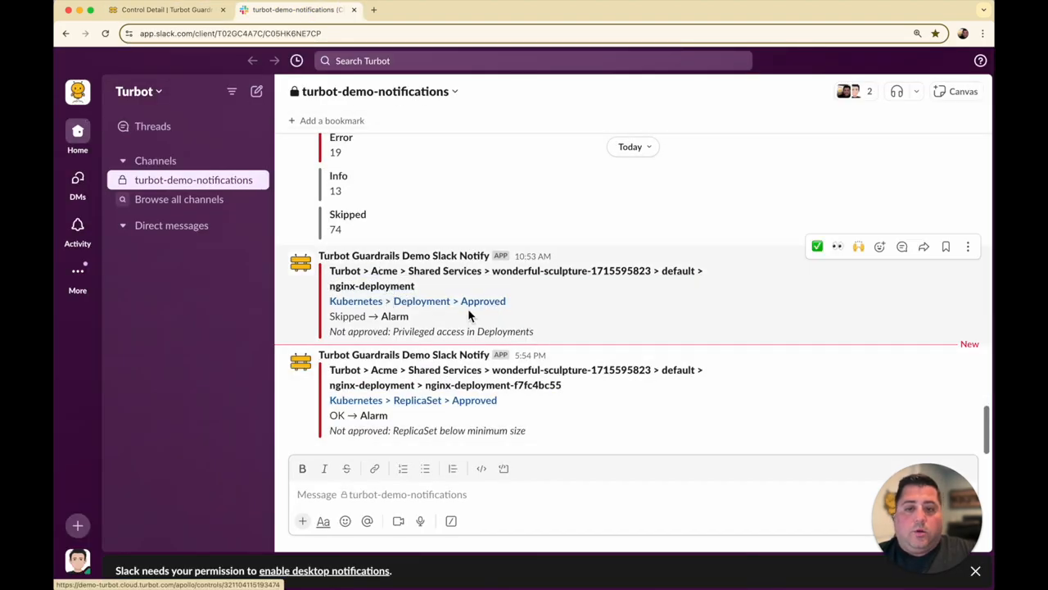
{"action": "mouse_move", "coordinate": [501, 318]}
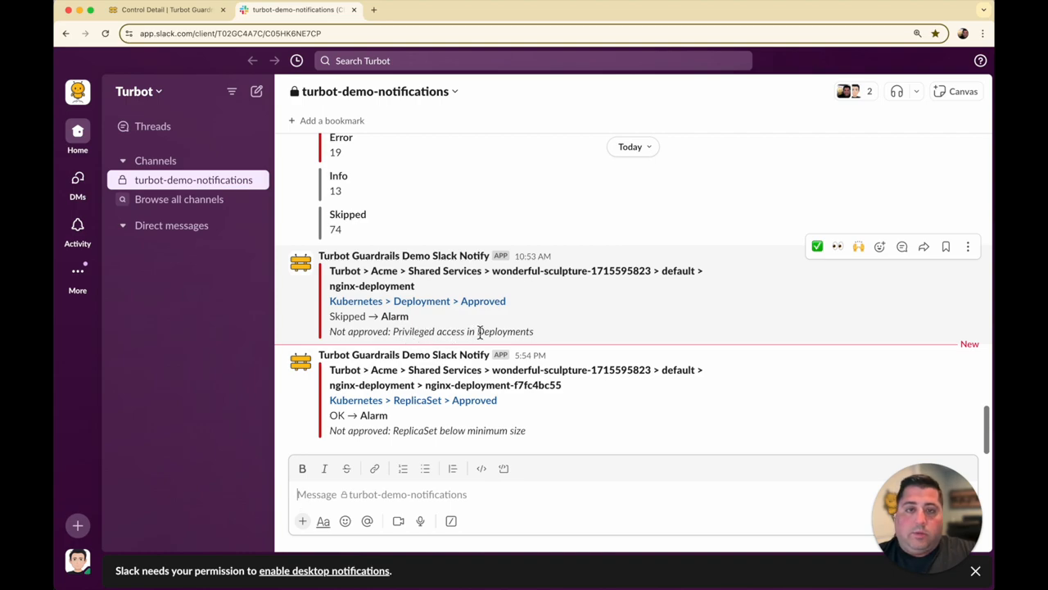
{"action": "mouse_move", "coordinate": [493, 410]}
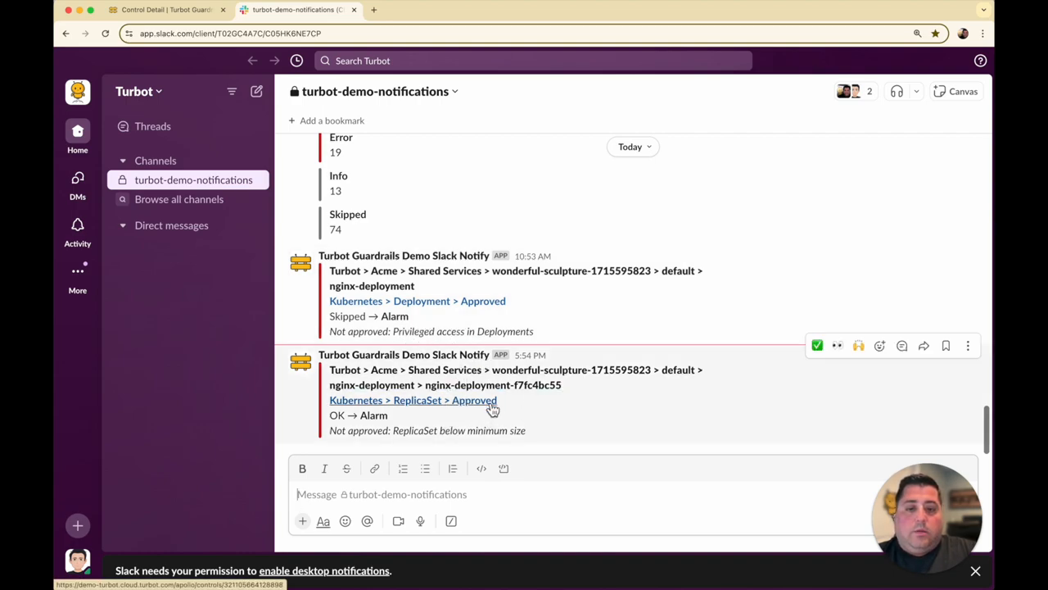
{"action": "mouse_move", "coordinate": [506, 426]}
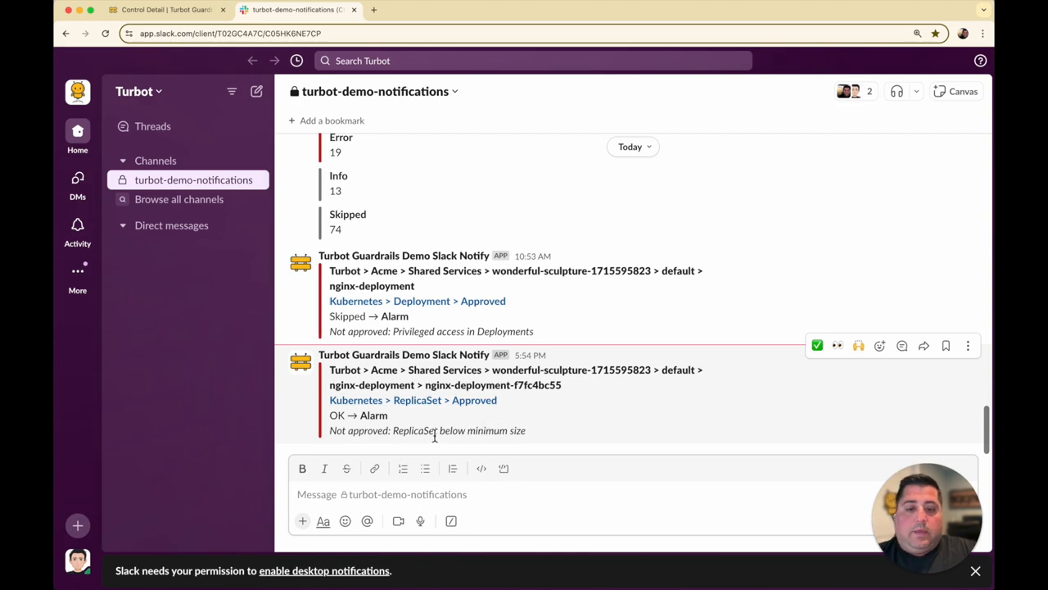
{"action": "mouse_move", "coordinate": [440, 436]}
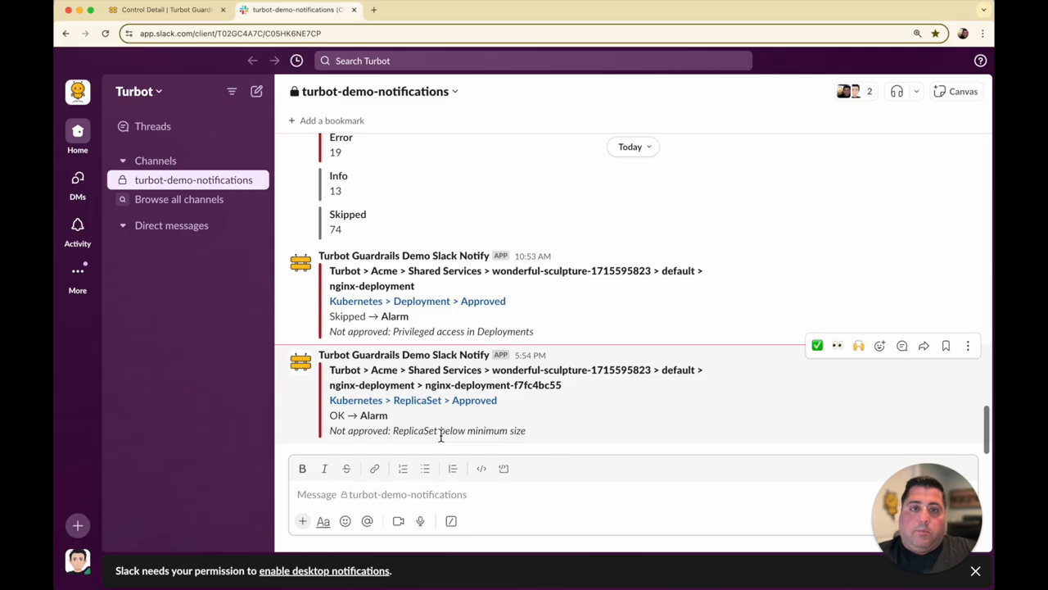